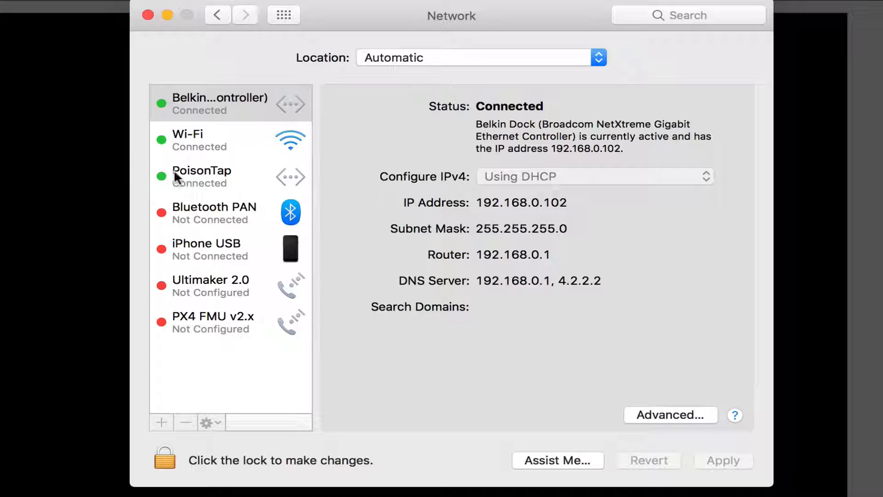
Scroll down through the PoisonTap server log to review the logged requests
{"action": "left_click", "coordinate": [201, 176]}
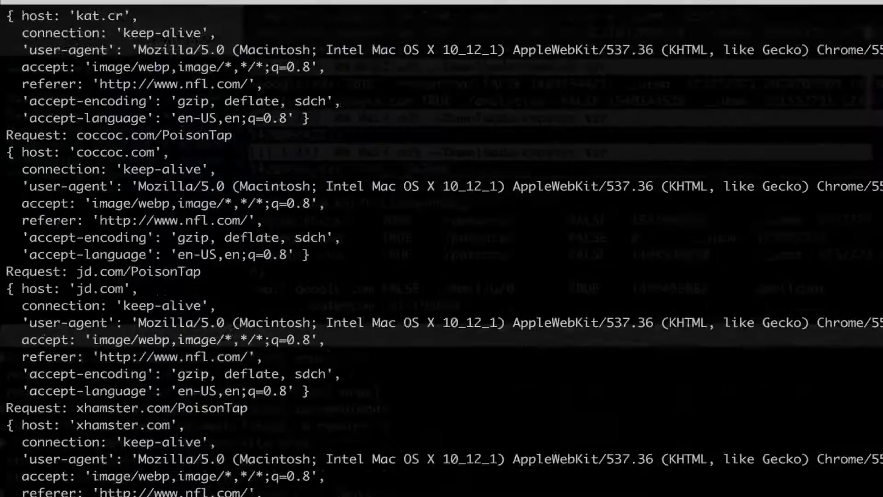
{"action": "scroll", "scroll_direction": "down", "scroll_amount": 3}
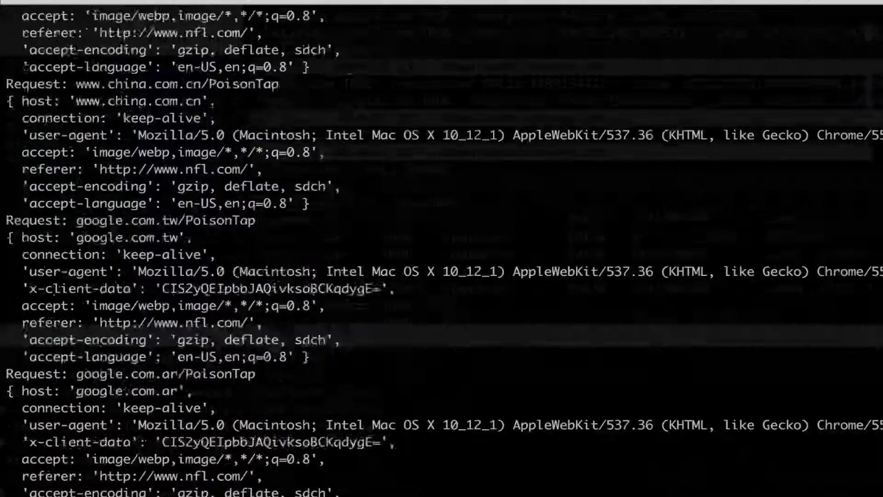
{"action": "scroll", "scroll_direction": "down", "scroll_amount": 3}
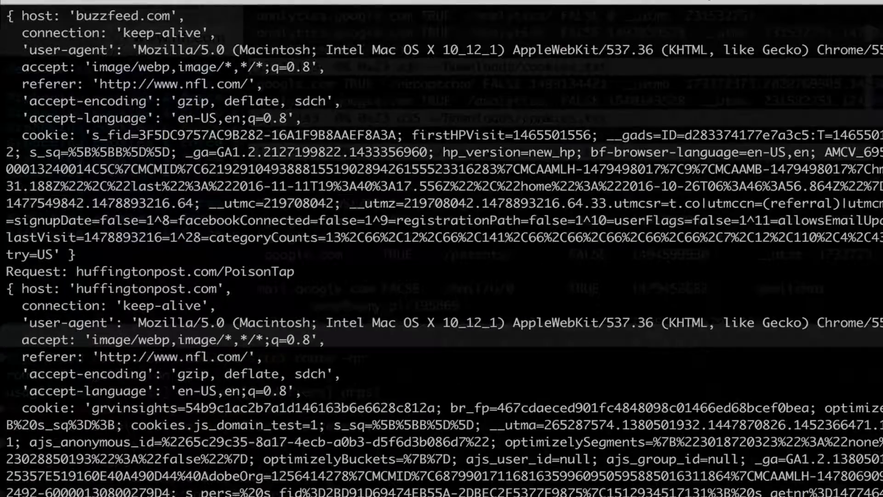
{"action": "scroll", "scroll_direction": "down", "scroll_amount": 3}
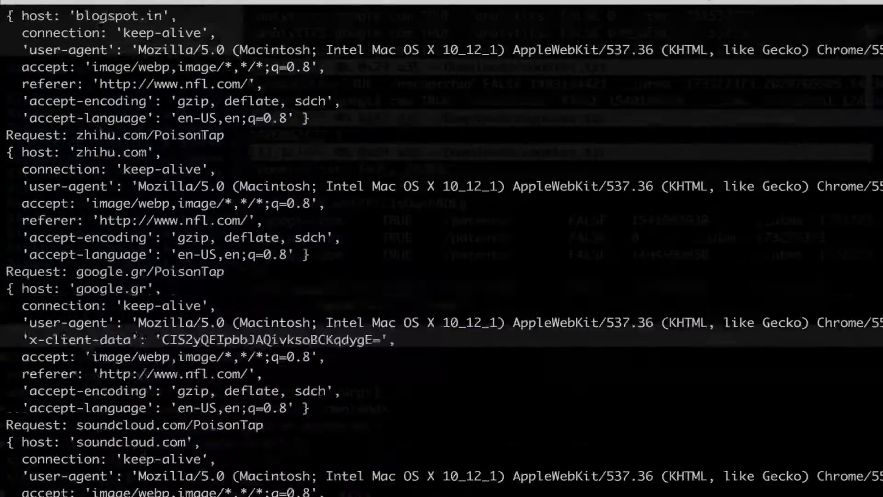
{"action": "scroll", "scroll_direction": "down", "scroll_amount": 3}
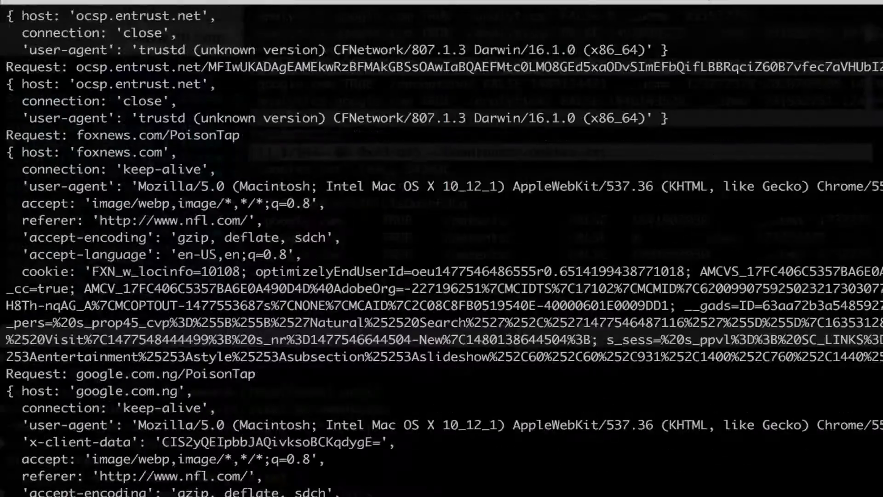
{"action": "scroll", "scroll_direction": "down", "scroll_amount": 3}
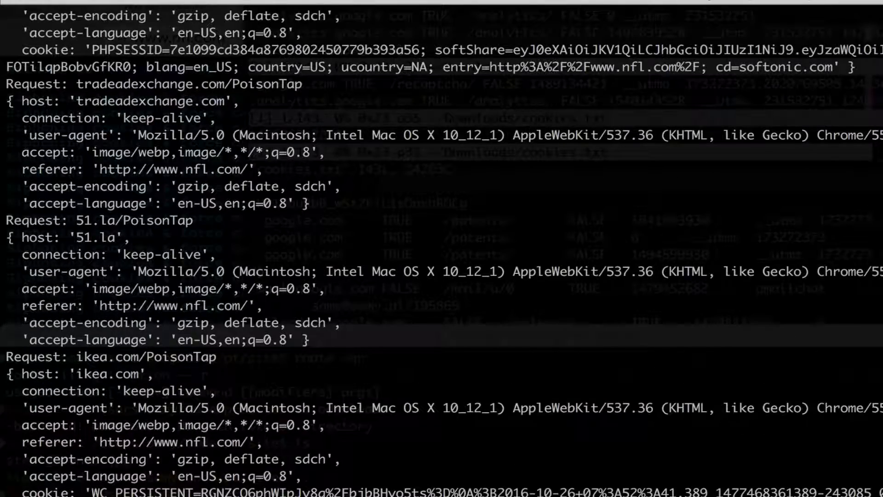
{"action": "scroll", "scroll_direction": "down", "scroll_amount": 3}
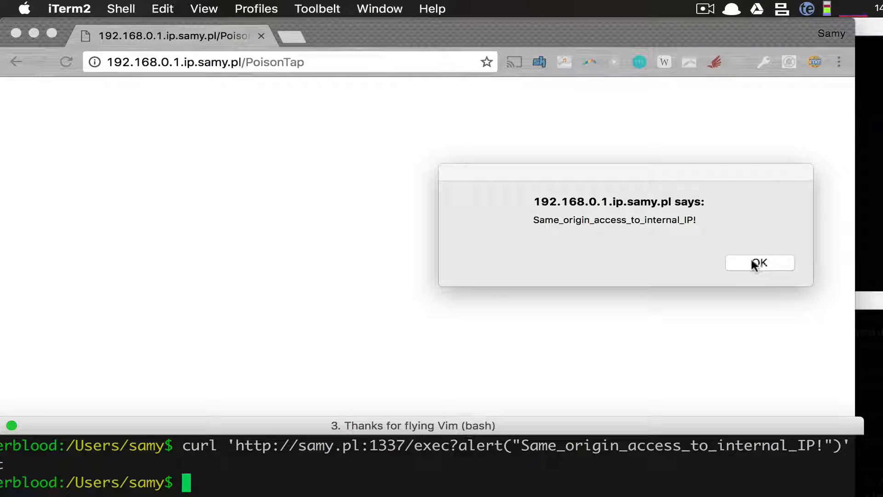
Dismiss the same-origin alert and bring up nfl.com's network request log
{"action": "left_click", "coordinate": [760, 263]}
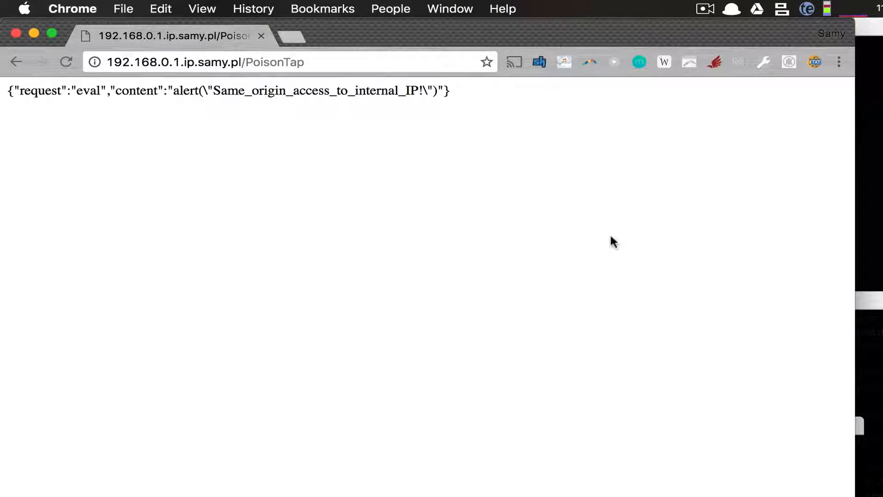
{"action": "double_click", "coordinate": [275, 62]}
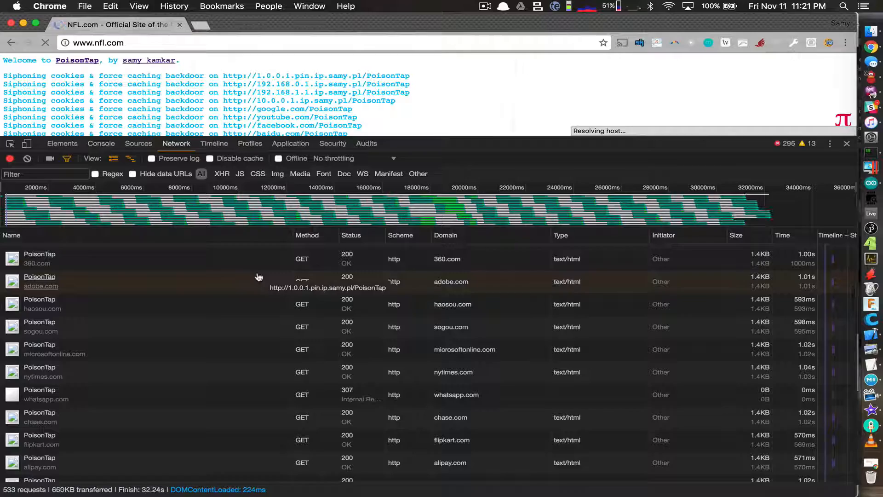
Run nslookup on 192.168.0.5.ip.samy.pl
{"action": "type", "text": "nslo"}
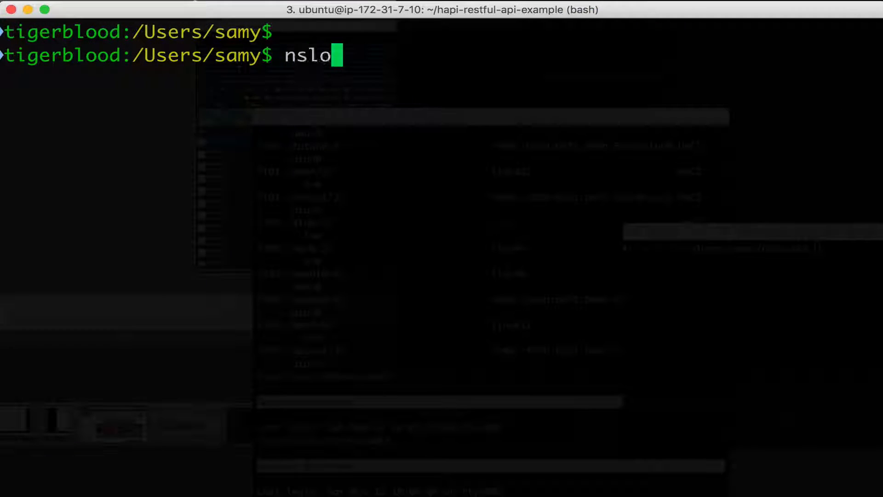
{"action": "type", "text": "okup 192.168."}
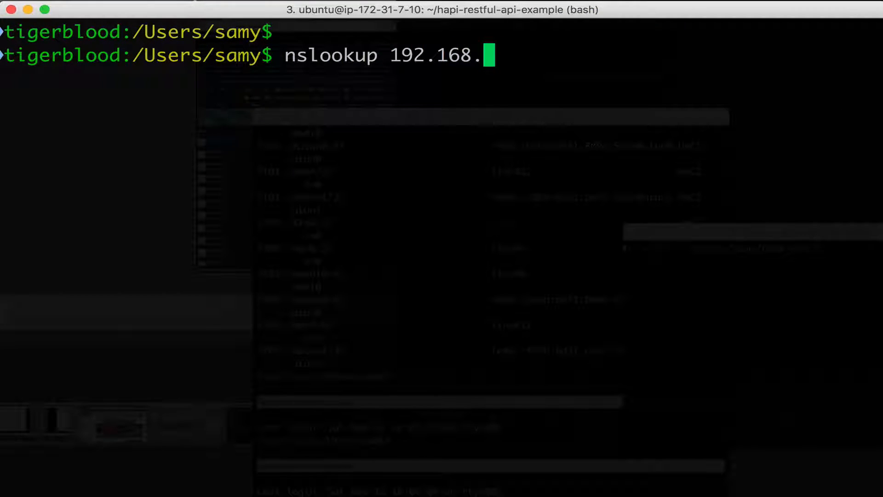
{"action": "type", "text": "0.5."}
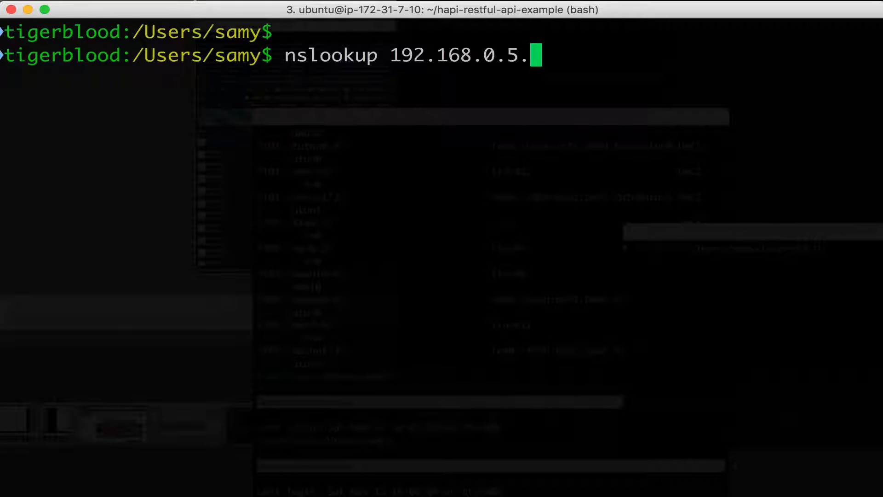
{"action": "type", "text": "ip.samy.pl"}
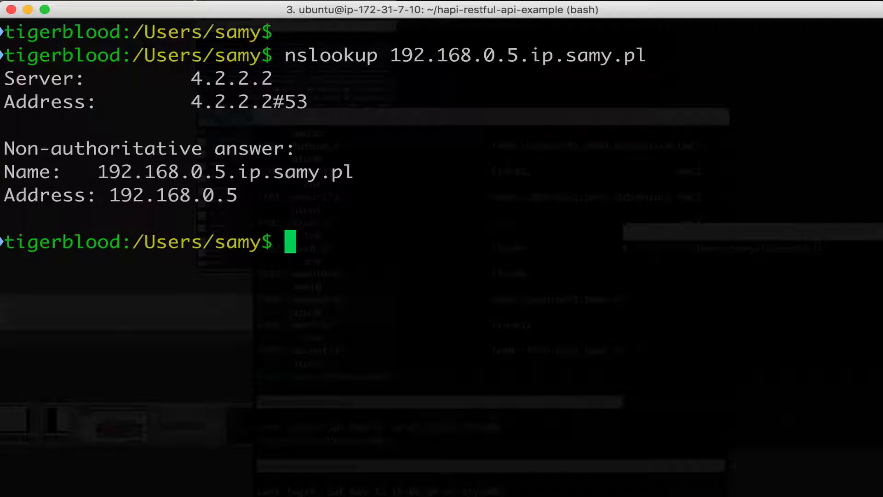
Run nslookup on 2.3.4.5.pin.ip.samy.pl, then start another 192.168. lookup
{"action": "type", "text": "nslook"}
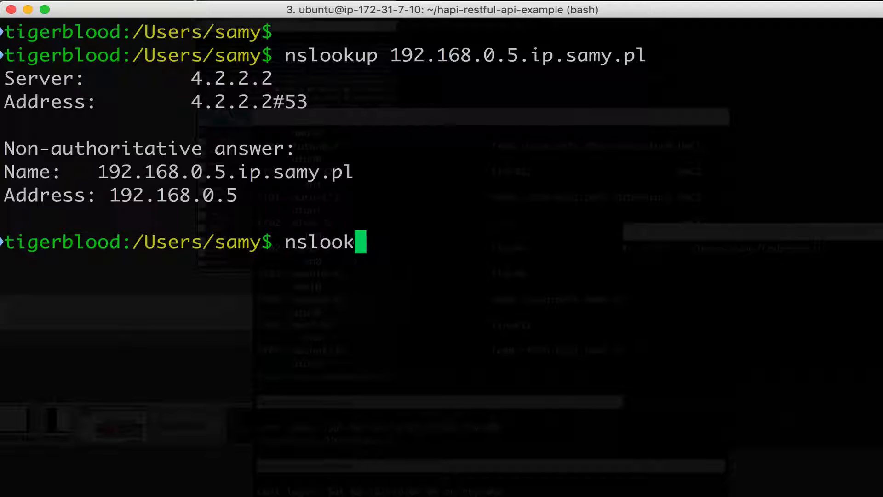
{"action": "type", "text": "up"}
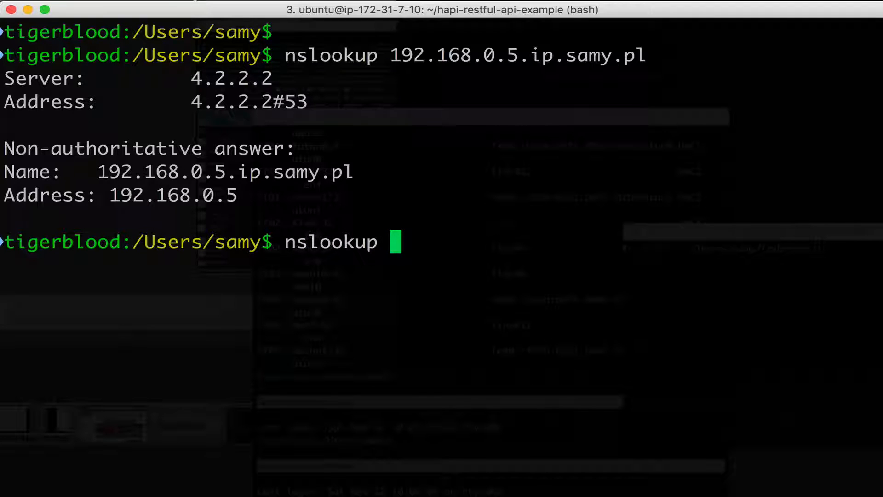
{"action": "type", "text": "2.3.4.5.pi"}
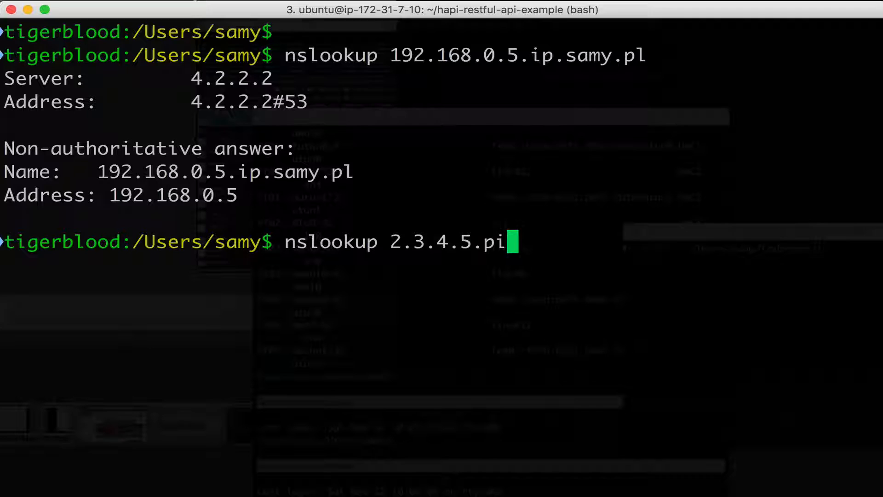
{"action": "type", "text": "n.ip.samy.pl"}
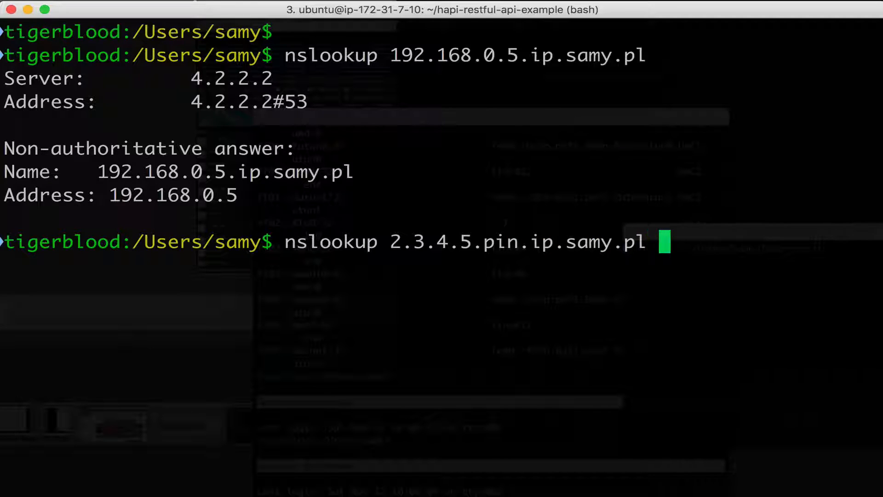
{"action": "type", "text": "# pin 2.3.45"}
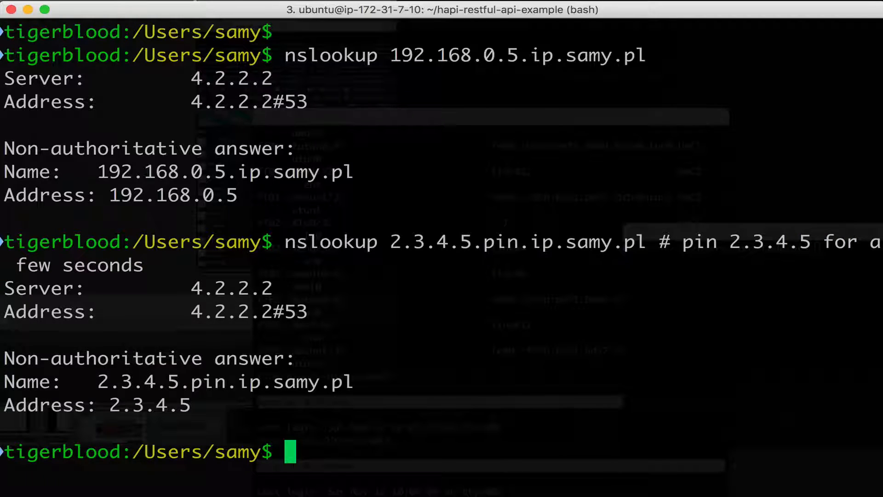
{"action": "type", "text": "nslookup 192.168."}
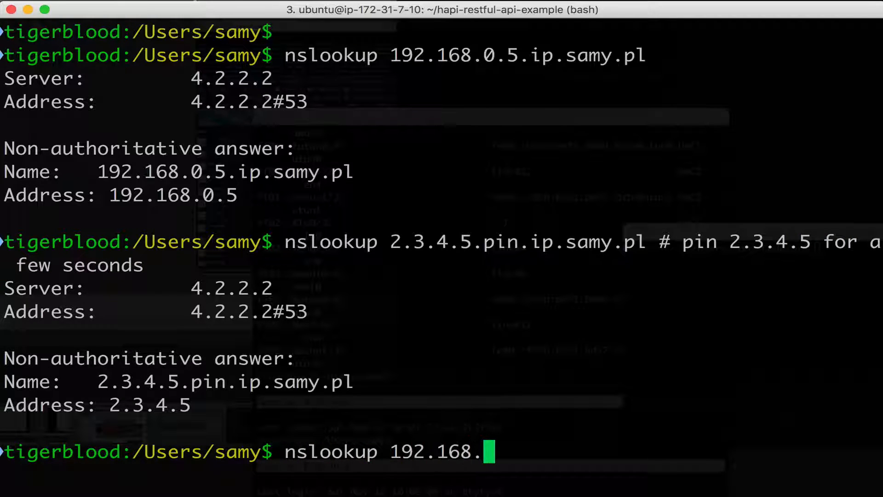